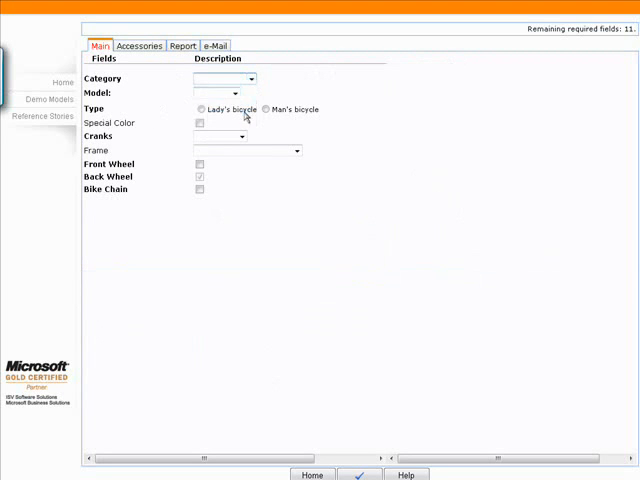
Step: Choose Tourbike as the bike category and include the front wheel and bike chain
{"action": "left_click", "coordinate": [225, 78]}
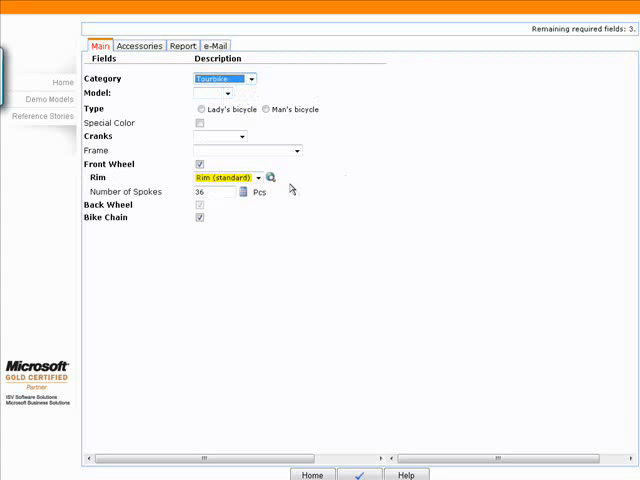
{"action": "mouse_move", "coordinate": [320, 176]}
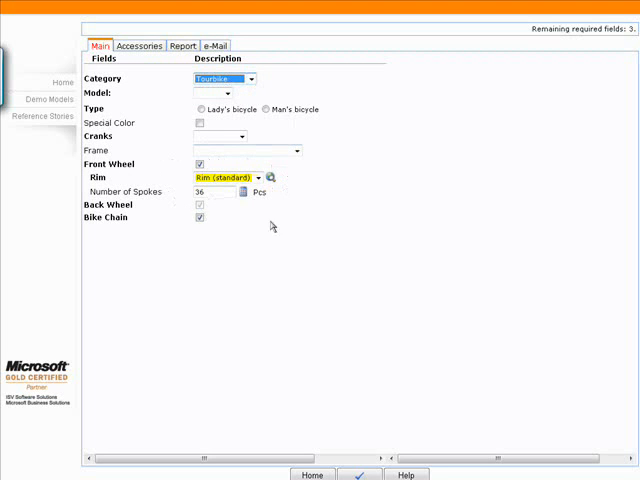
{"action": "left_click", "coordinate": [253, 79]}
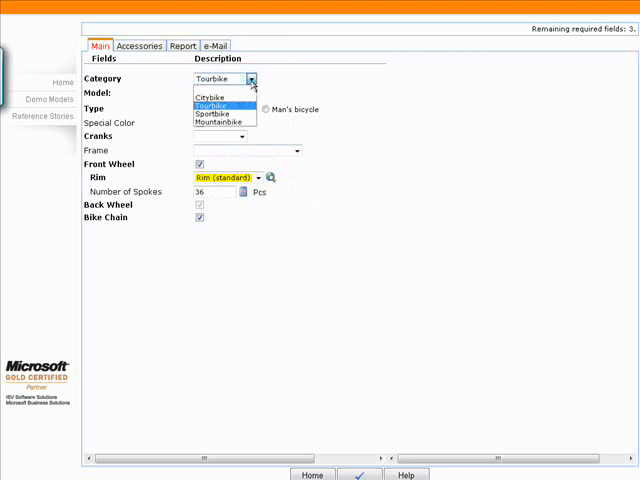
{"action": "left_click", "coordinate": [215, 104]}
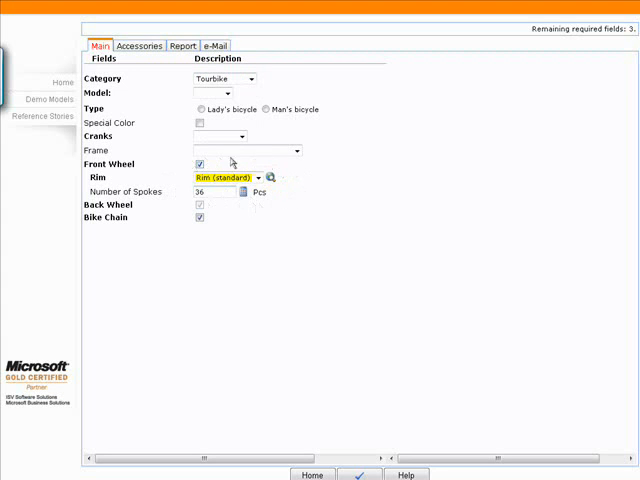
{"action": "mouse_move", "coordinate": [278, 182]}
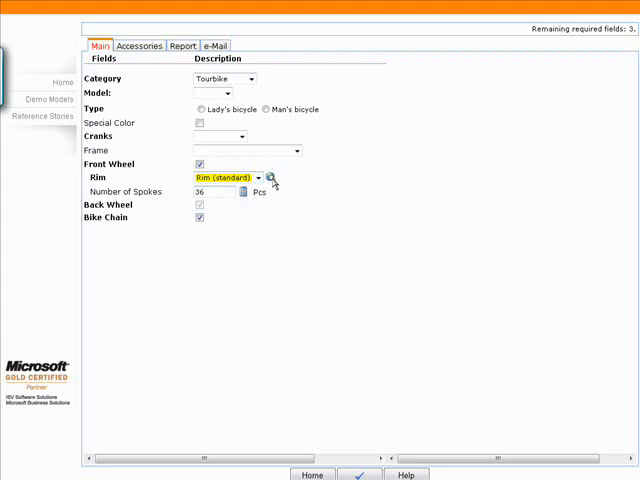
{"action": "left_click", "coordinate": [276, 178]}
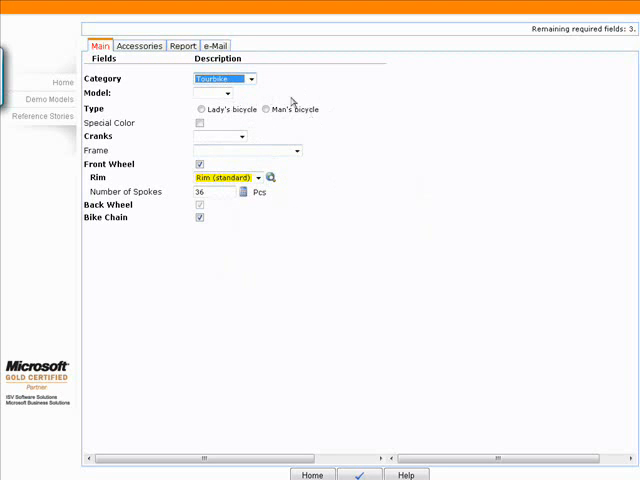
{"action": "mouse_move", "coordinate": [366, 182]}
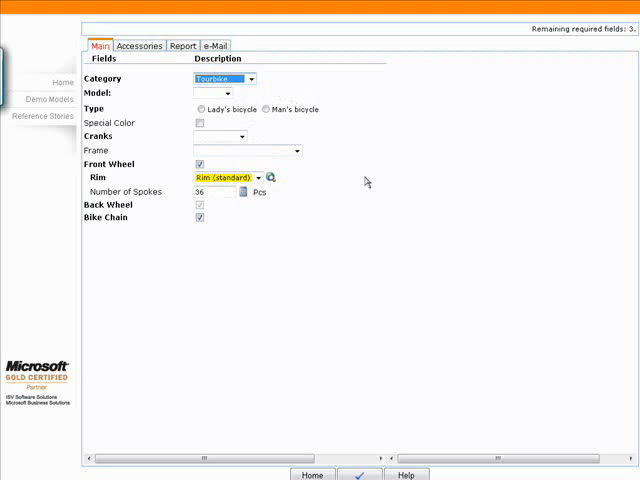
{"action": "mouse_move", "coordinate": [288, 177]}
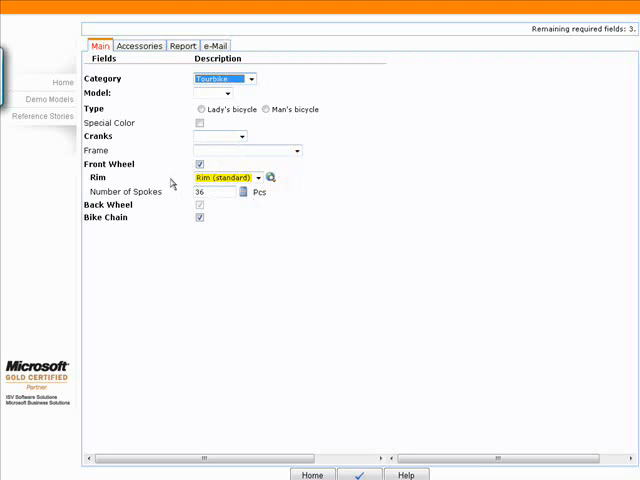
{"action": "mouse_move", "coordinate": [279, 240]}
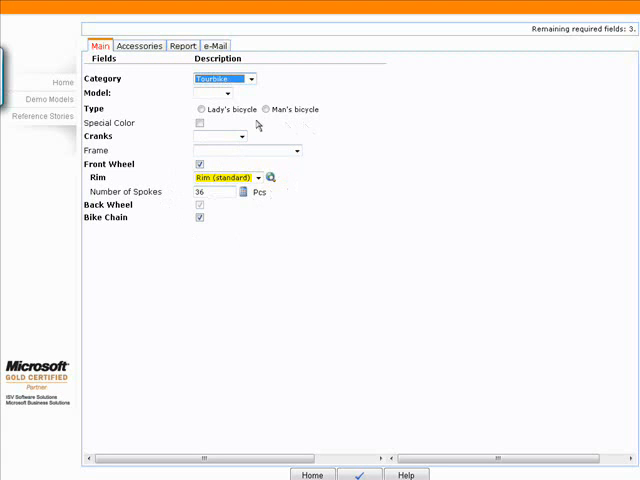
Step: Make it a lady's bicycle, model Medeo, with steel cranks
{"action": "left_click", "coordinate": [198, 109]}
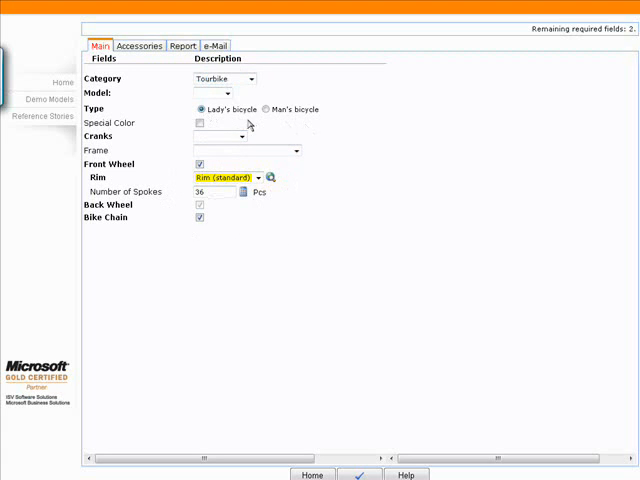
{"action": "left_click", "coordinate": [213, 92]}
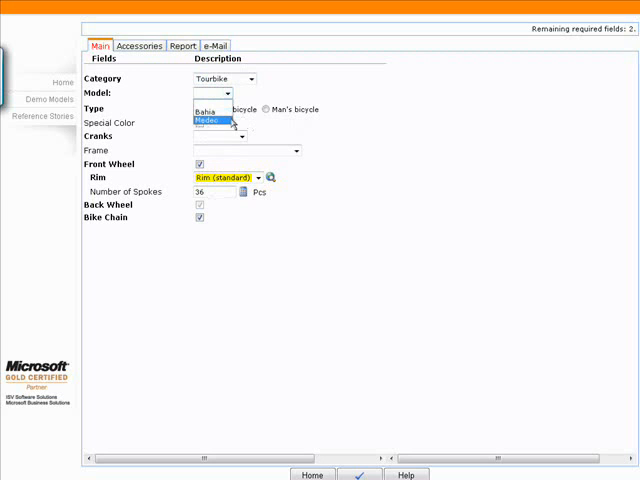
{"action": "left_click", "coordinate": [210, 122]}
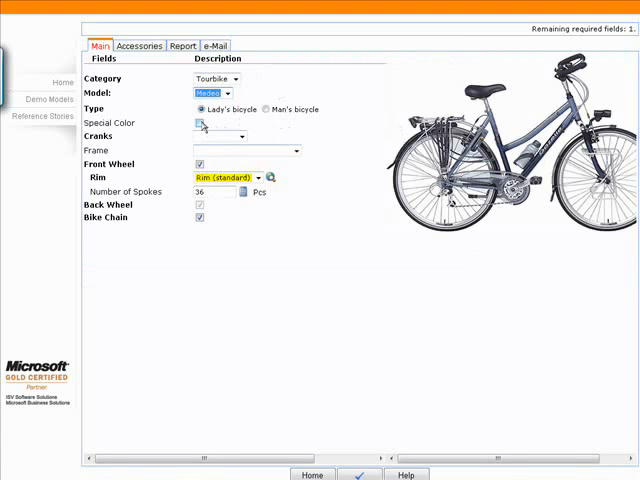
{"action": "left_click", "coordinate": [245, 137]}
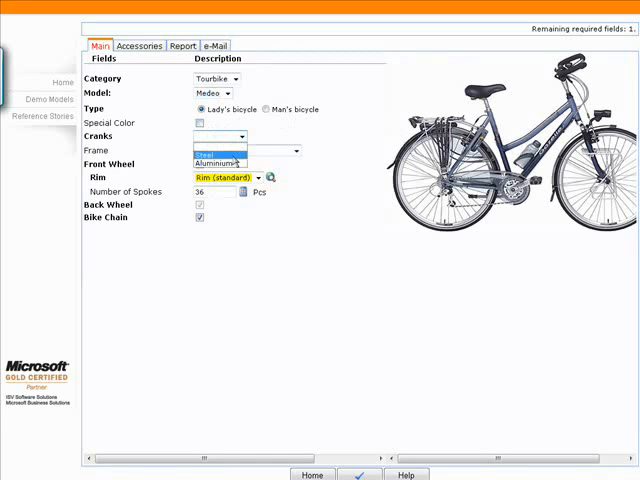
{"action": "left_click", "coordinate": [204, 140]}
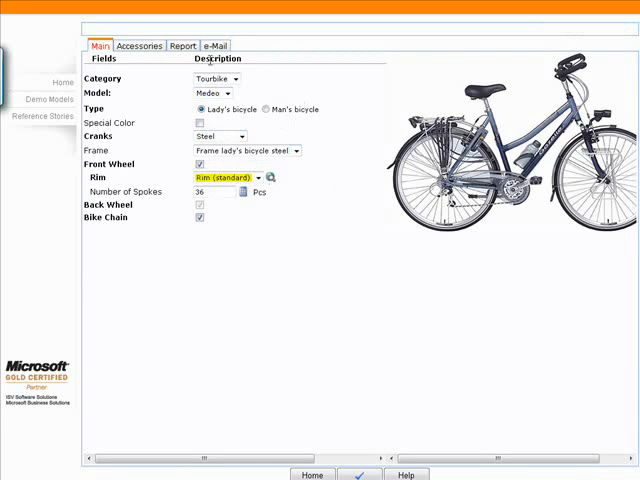
{"action": "left_click", "coordinate": [138, 45]}
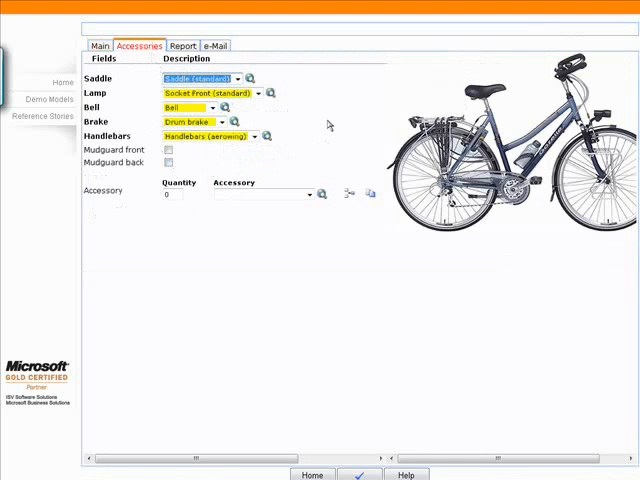
{"action": "mouse_move", "coordinate": [299, 113]}
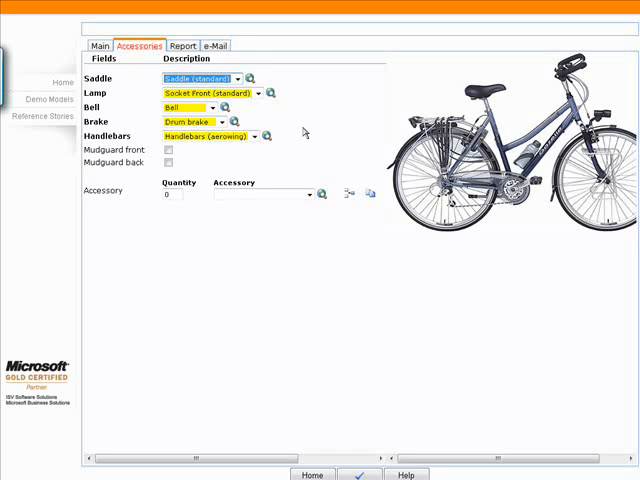
{"action": "mouse_move", "coordinate": [305, 131]}
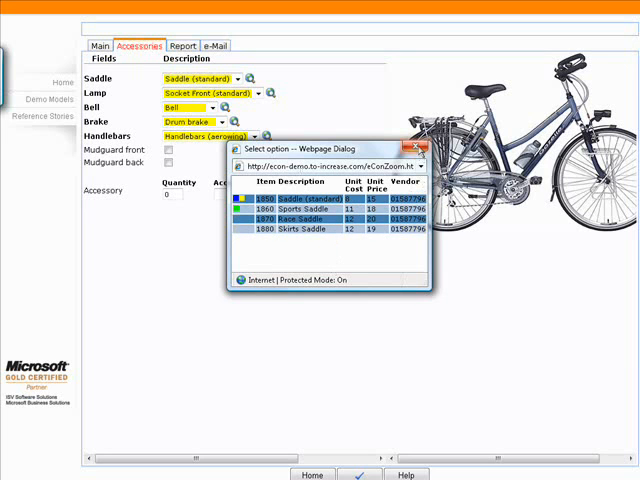
{"action": "mouse_move", "coordinate": [425, 162]}
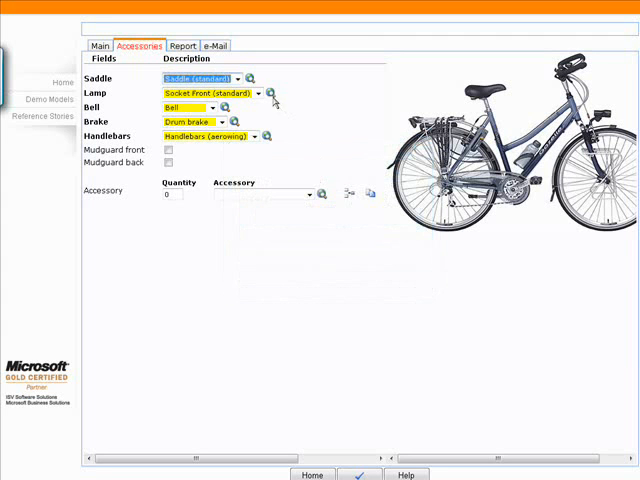
Step: Choose the halogen front lamp, change the bell option and switch to a caliper brake
{"action": "left_click", "coordinate": [258, 93]}
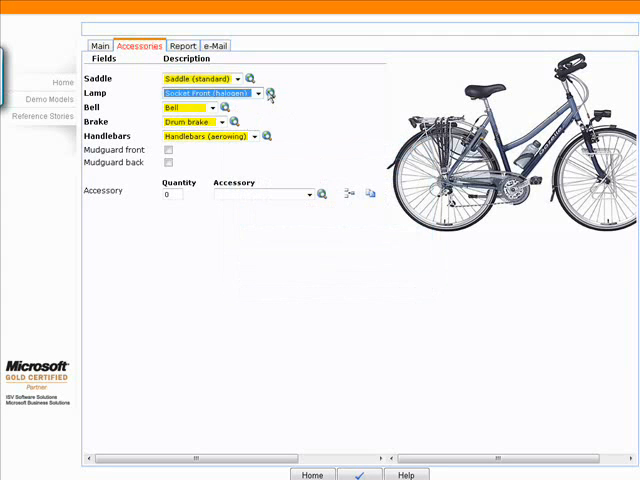
{"action": "left_click", "coordinate": [268, 93]}
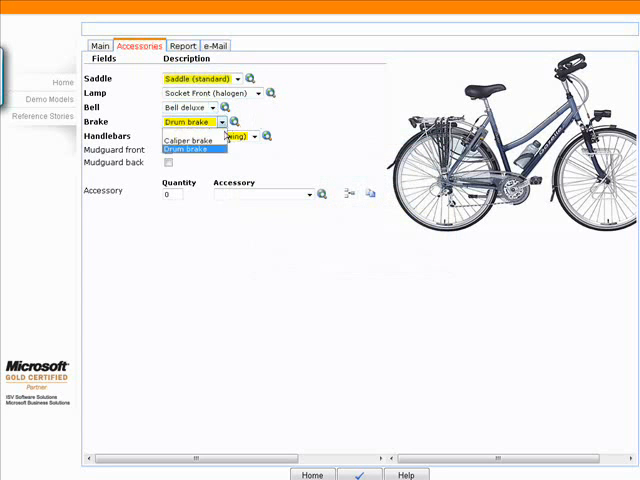
{"action": "left_click", "coordinate": [186, 139]}
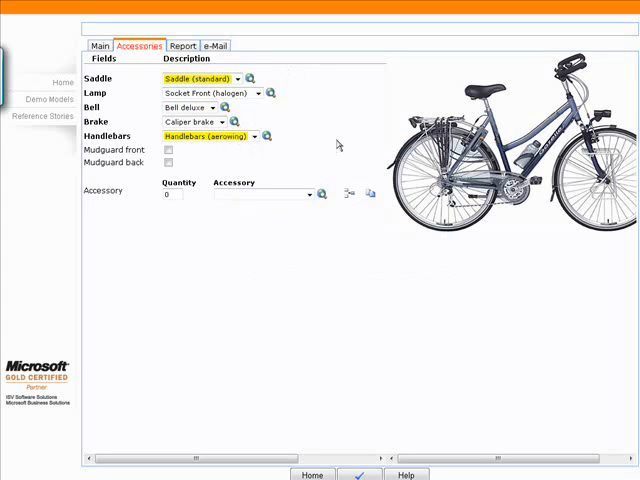
{"action": "mouse_move", "coordinate": [322, 124]}
{"action": "type", "text": "1"}
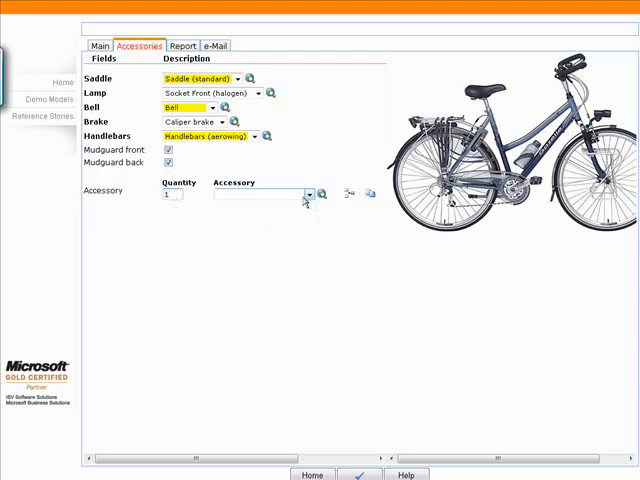
Step: Add accessory rows for a drum brake and a bell with quantity 2 entered
{"action": "left_click", "coordinate": [322, 193]}
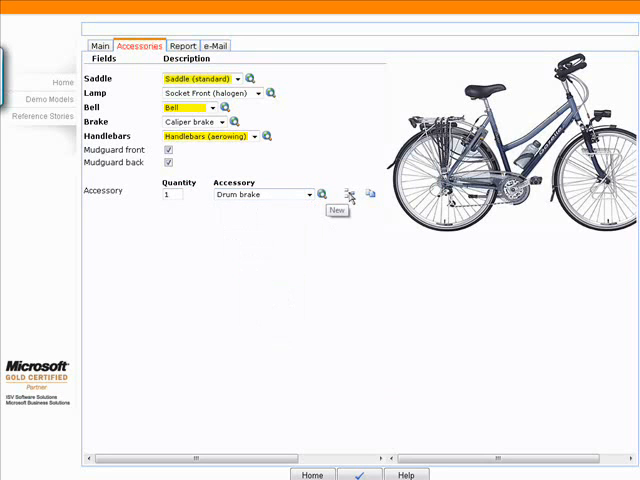
{"action": "left_click", "coordinate": [337, 210]}
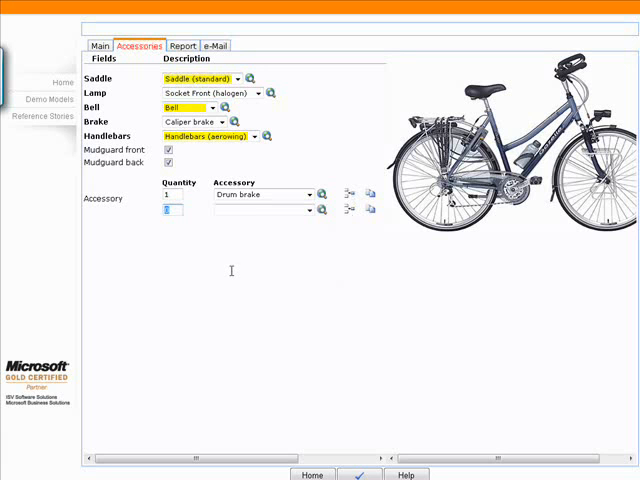
{"action": "type", "text": "2"}
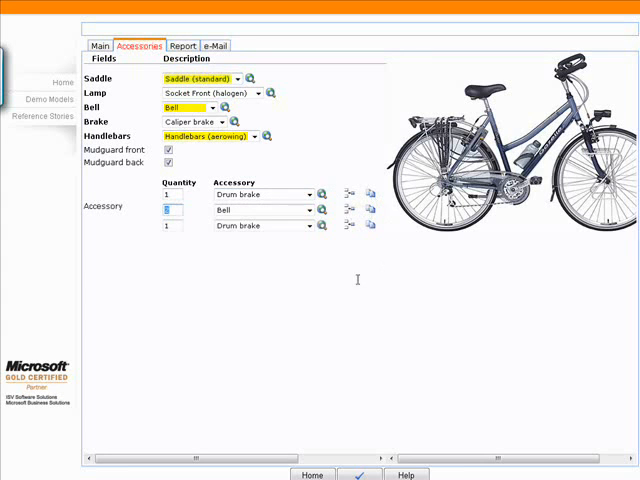
{"action": "mouse_move", "coordinate": [397, 231]}
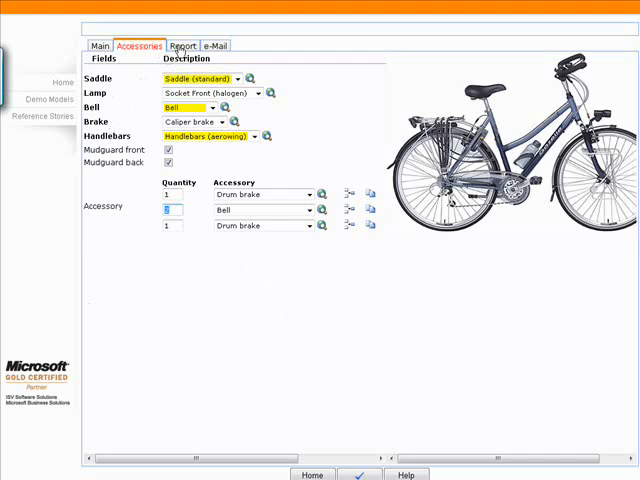
Step: Show the report details and choose MS Word 2003 as the report type
{"action": "left_click", "coordinate": [183, 45]}
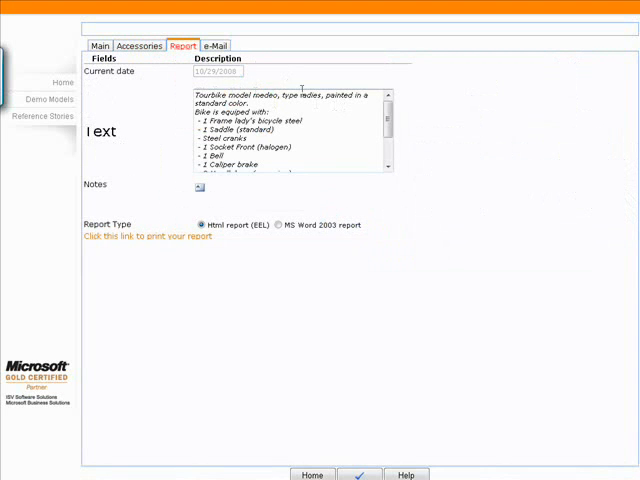
{"action": "scroll", "scroll_direction": "down", "scroll_amount": 3}
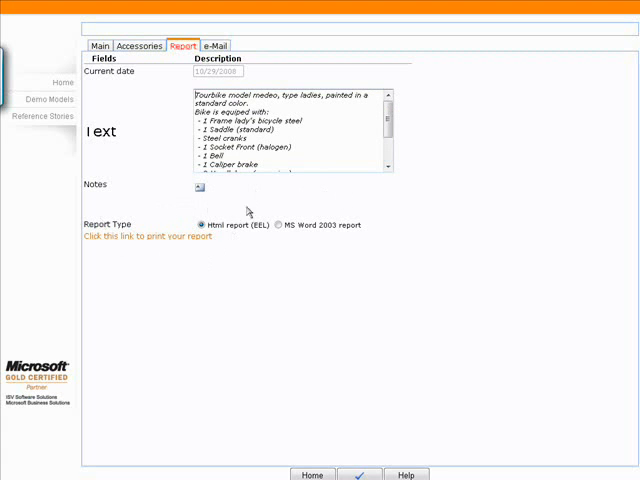
{"action": "mouse_move", "coordinate": [200, 223]}
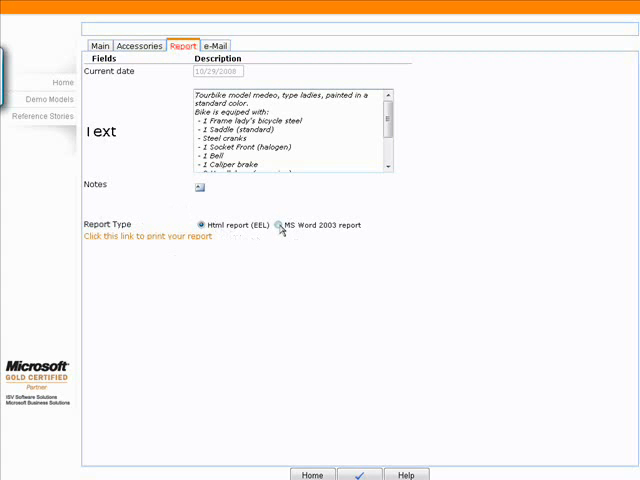
{"action": "left_click", "coordinate": [277, 225]}
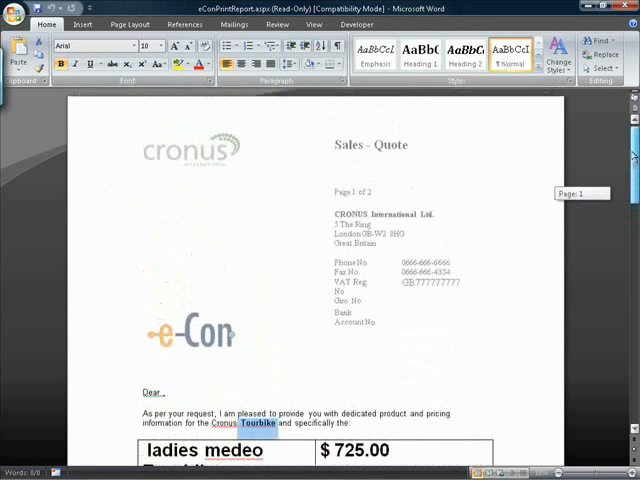
{"action": "scroll", "scroll_direction": "down", "scroll_amount": 3}
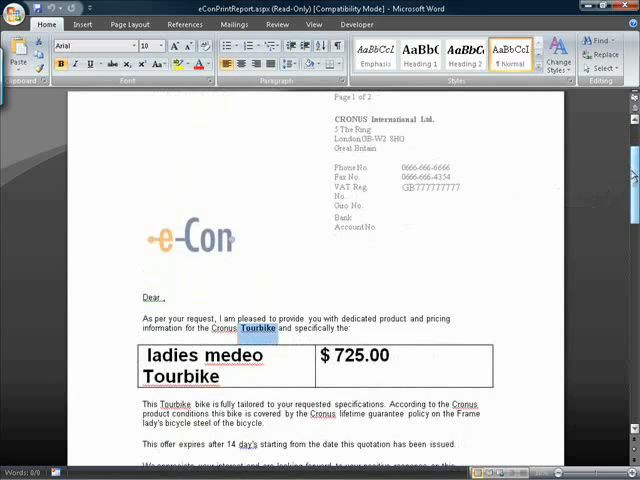
{"action": "scroll", "scroll_direction": "down", "scroll_amount": 3}
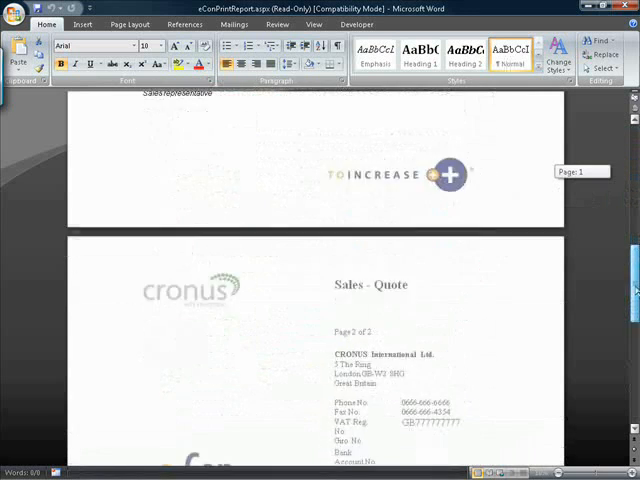
{"action": "scroll", "scroll_direction": "down", "scroll_amount": 3}
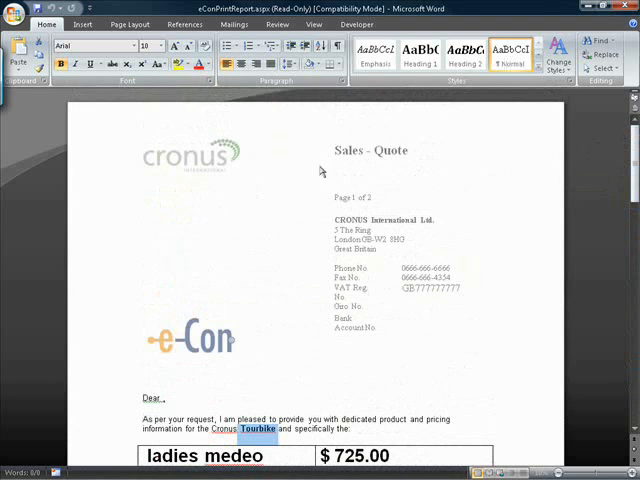
{"action": "mouse_move", "coordinate": [385, 420]}
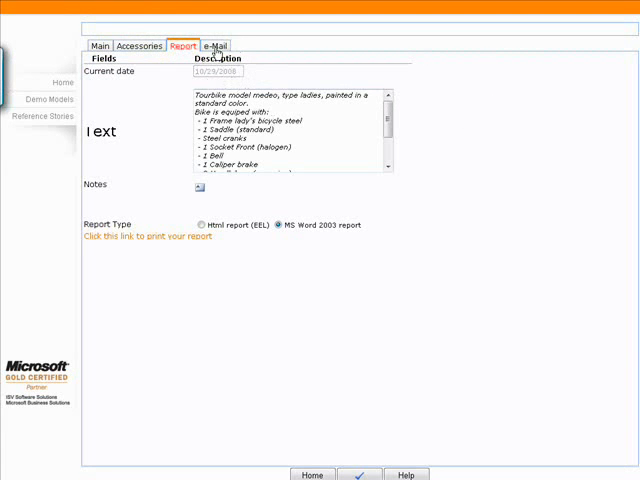
Step: View the empty e-mail form, then return to the main bike settings
{"action": "left_click", "coordinate": [215, 46]}
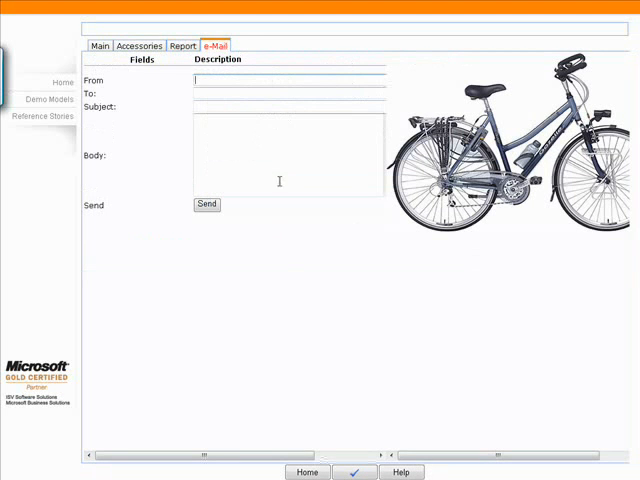
{"action": "mouse_move", "coordinate": [226, 238]}
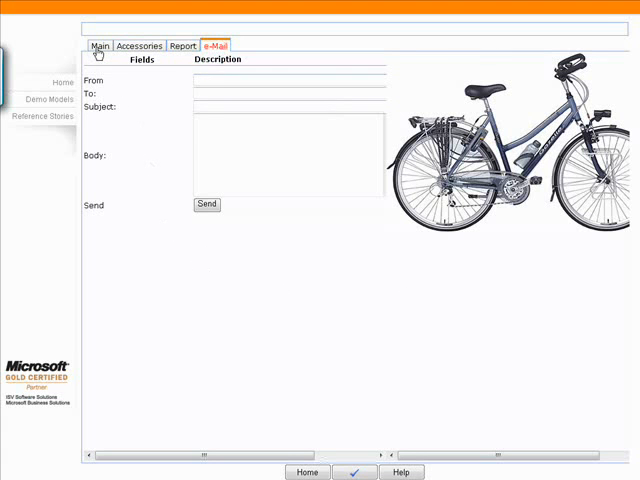
{"action": "left_click", "coordinate": [99, 45]}
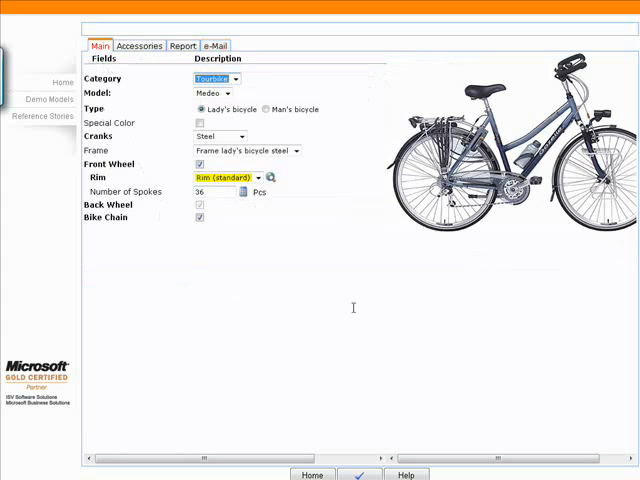